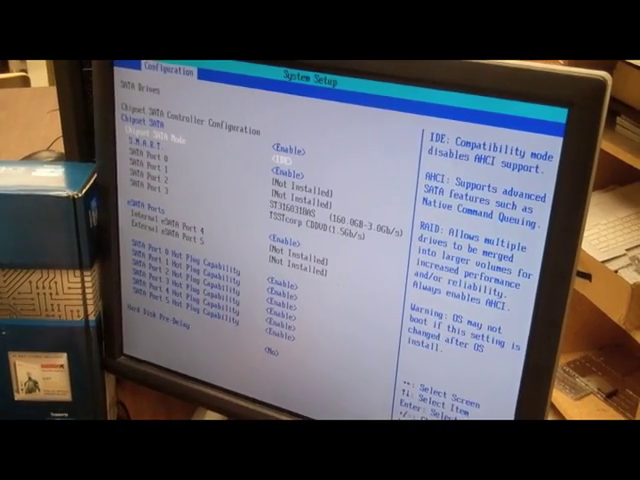
{"action": "key", "text": "Down"}
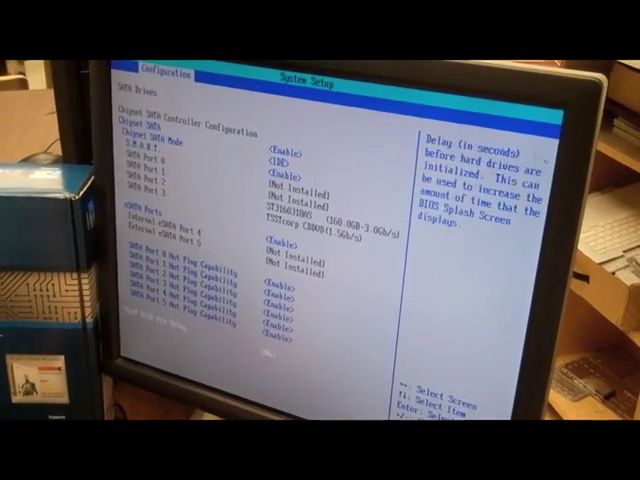